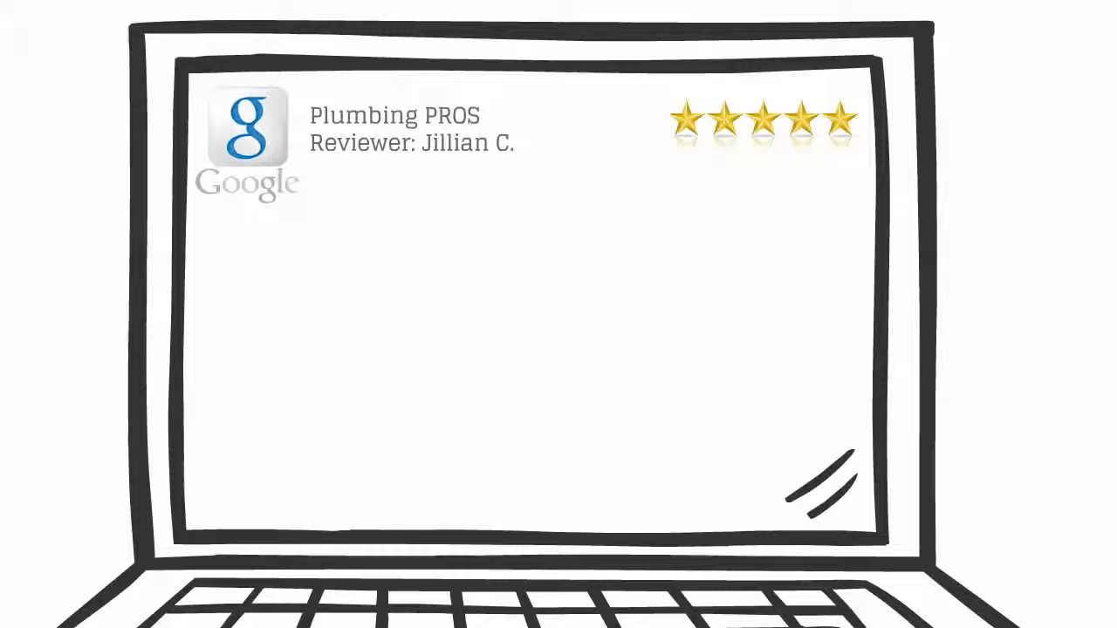
pyautogui.write('Plumbing Pros wa')
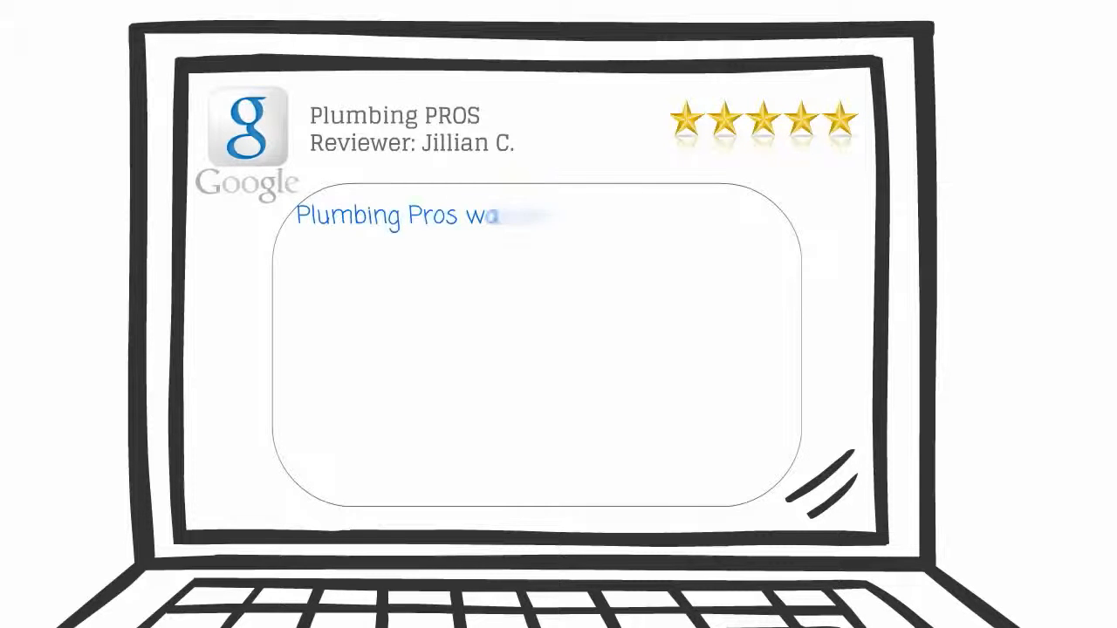